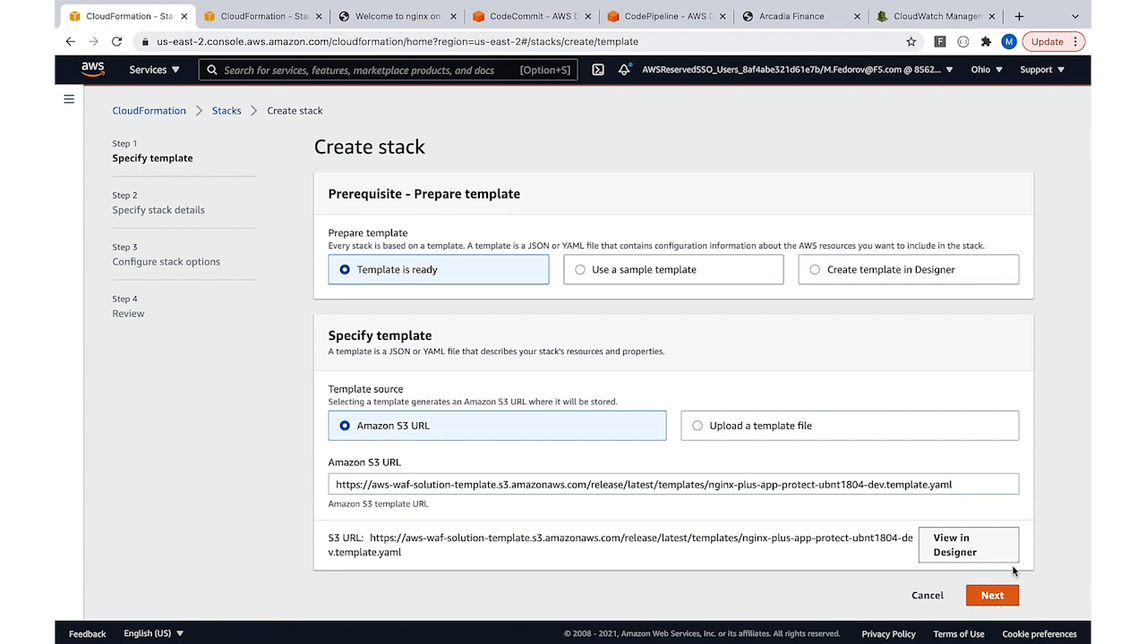
# Step: Launch the NAP stack with default details and options, acknowledging IAM resource creation
pyautogui.click(992, 595)
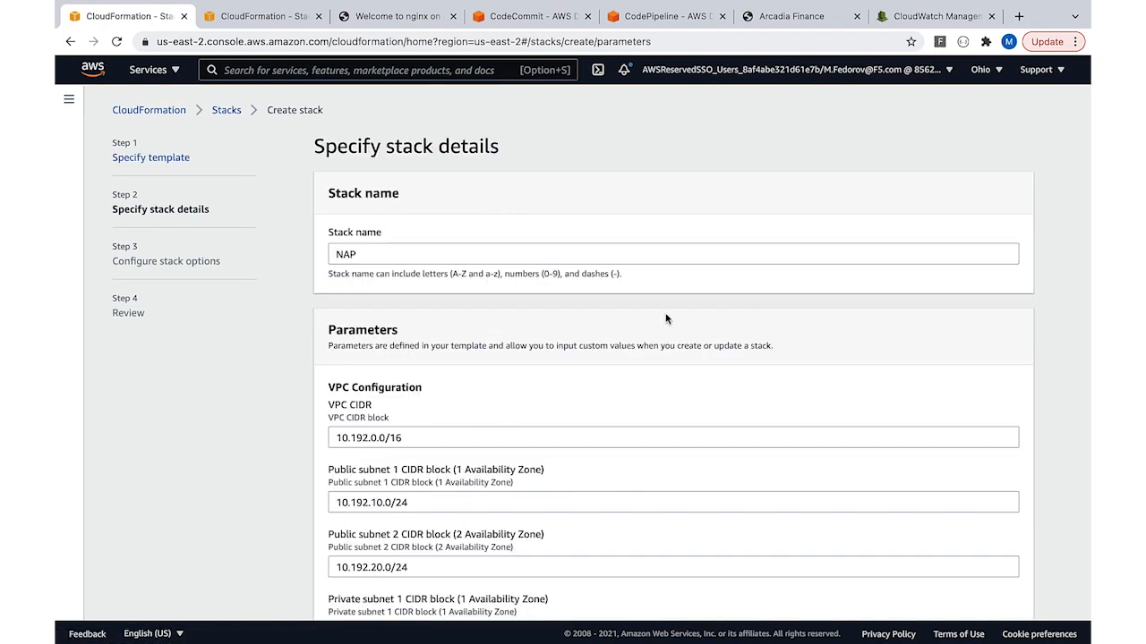
pyautogui.scroll(-3)
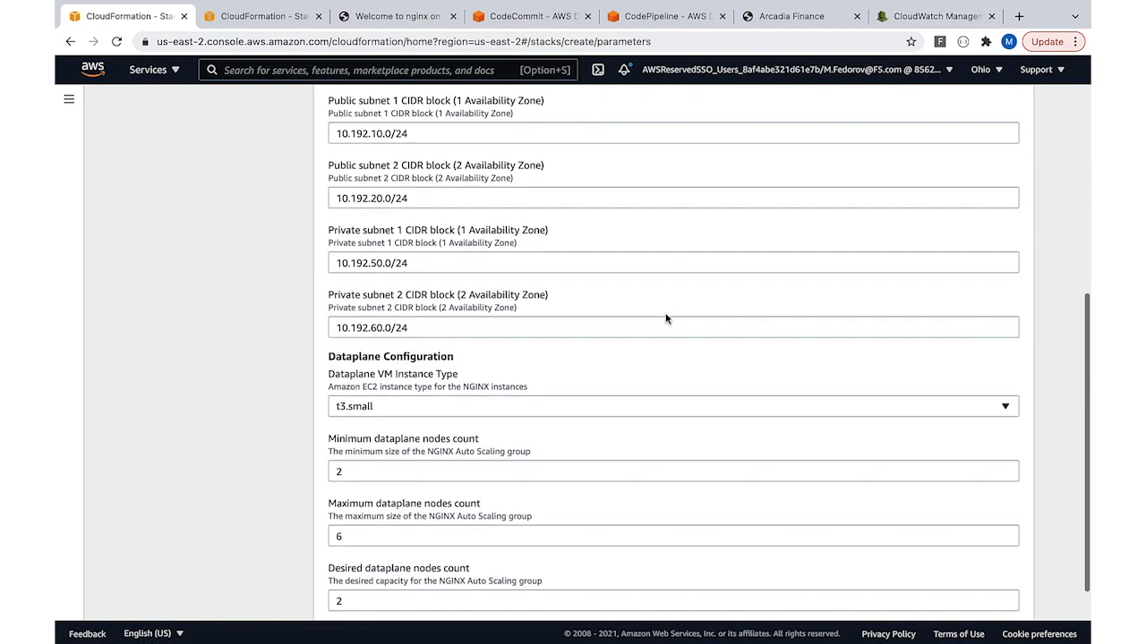
pyautogui.scroll(-3)
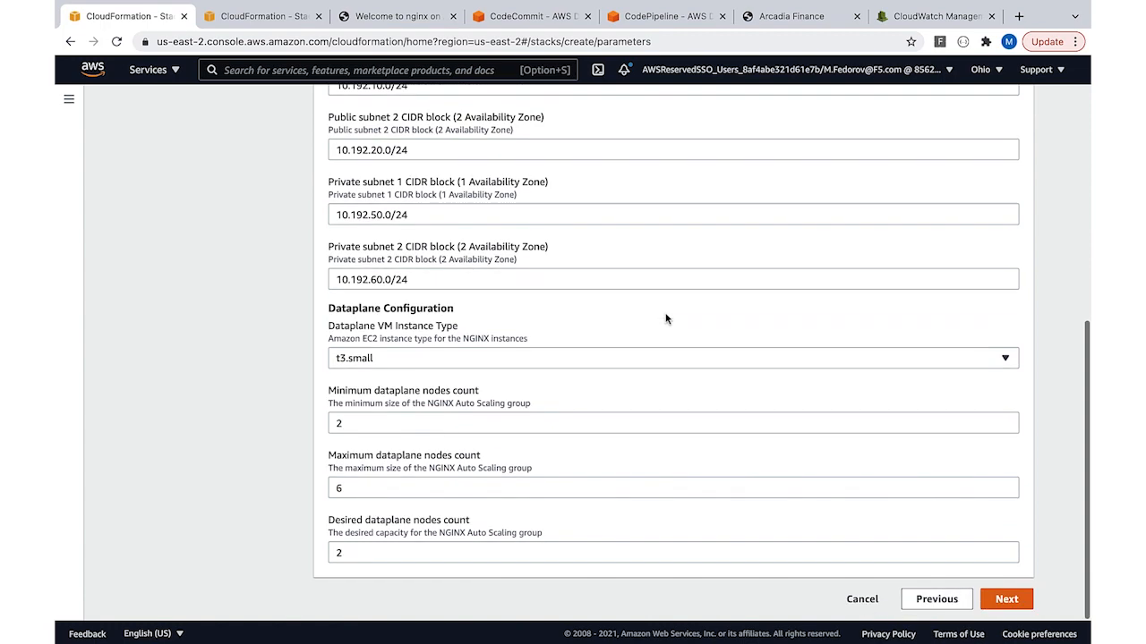
pyautogui.click(1006, 599)
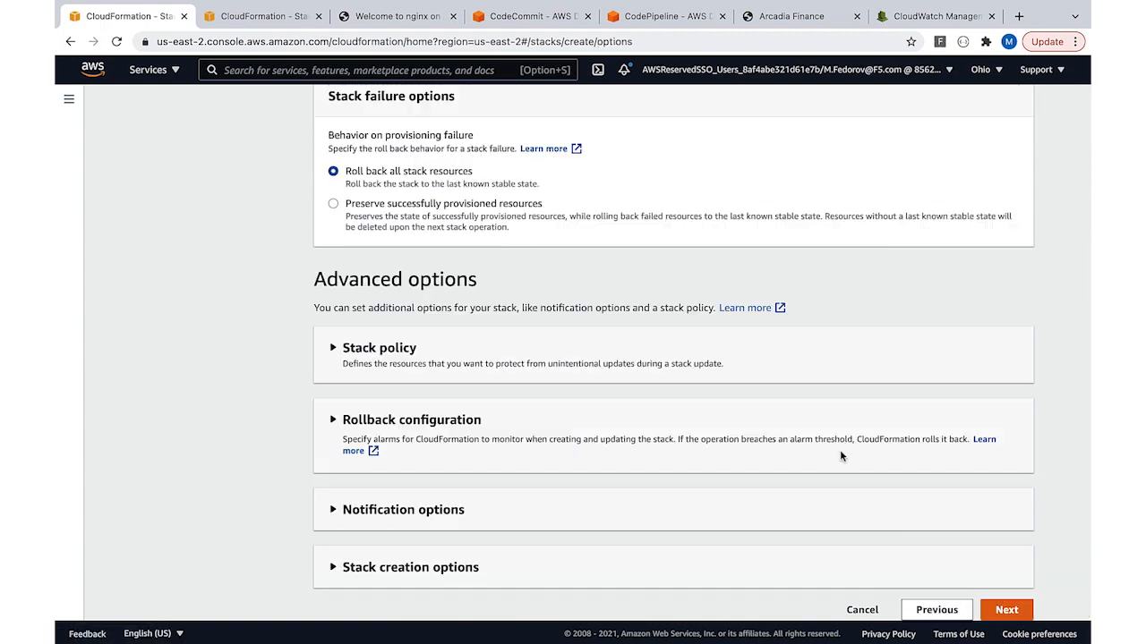
pyautogui.scroll(3)
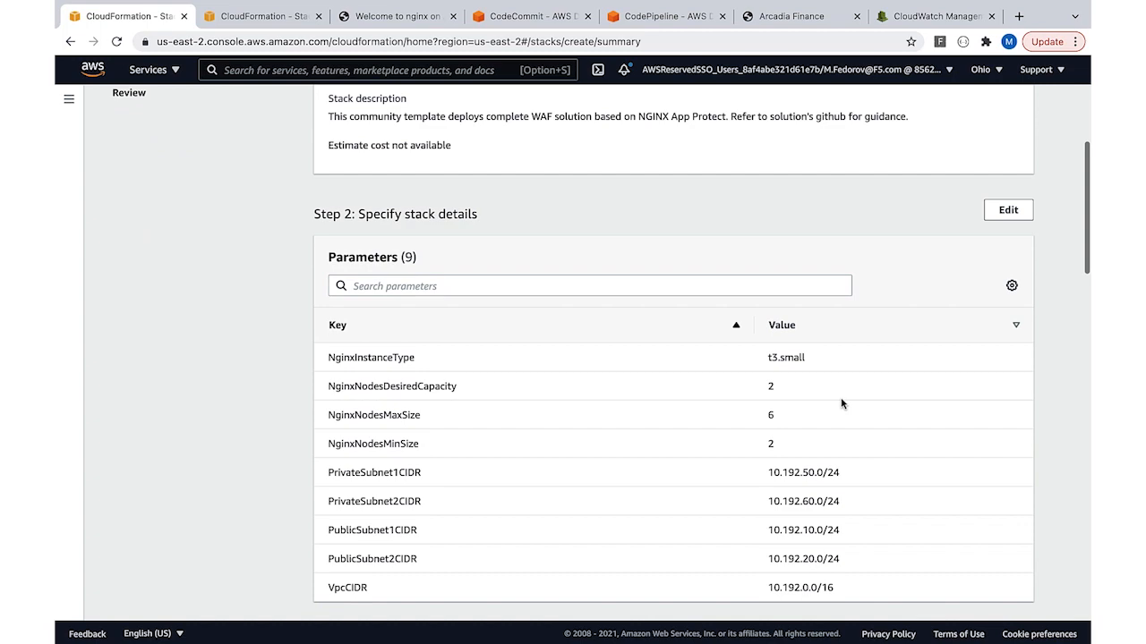
pyautogui.scroll(-3)
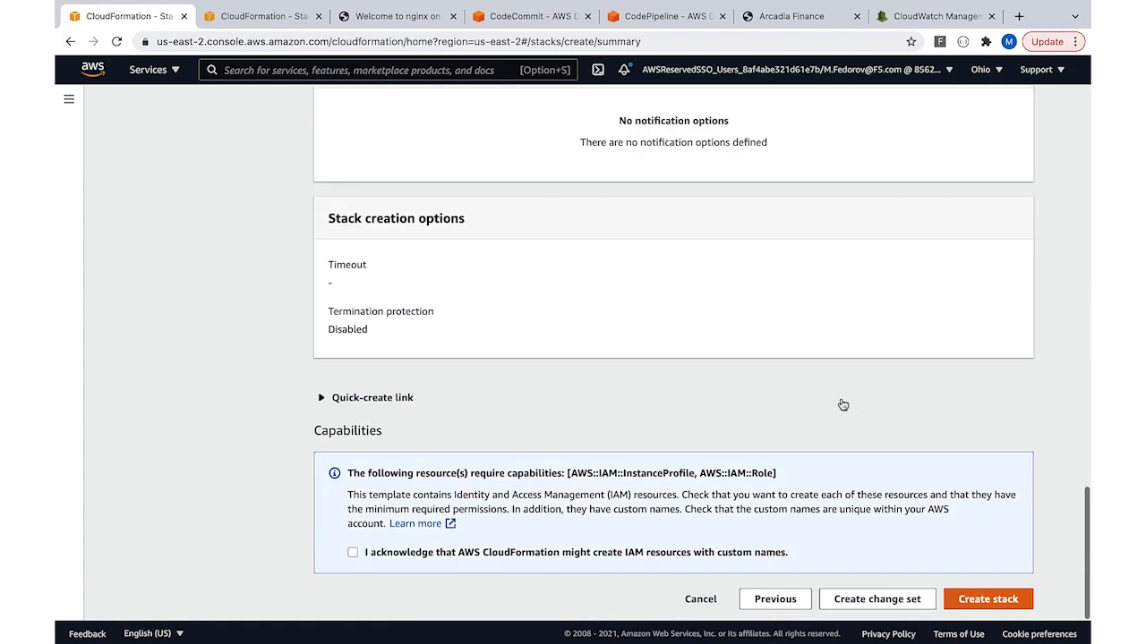
pyautogui.click(351, 552)
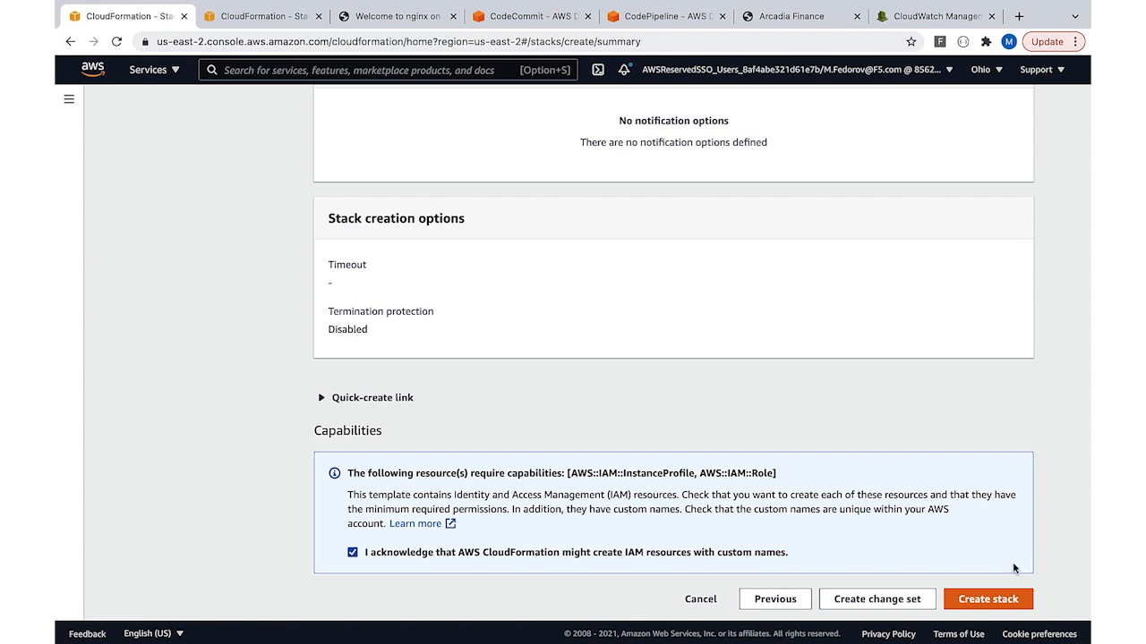
pyautogui.click(987, 599)
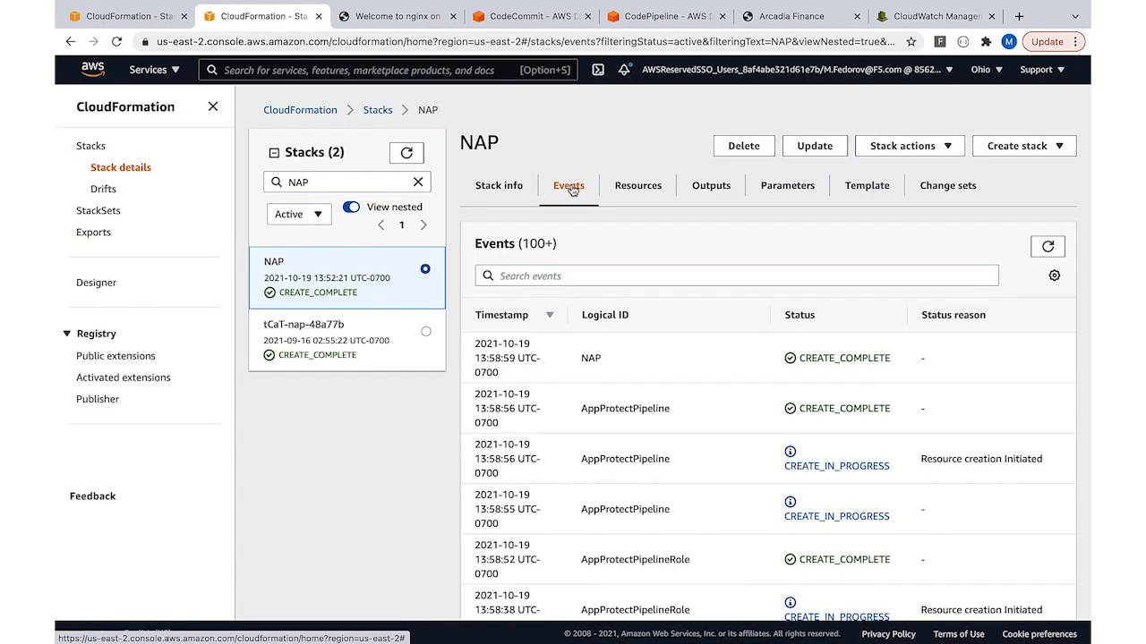
# Step: Show the NAP stack's Outputs, including the AppProtectLBDNSName load balancer address
pyautogui.scroll(-3)
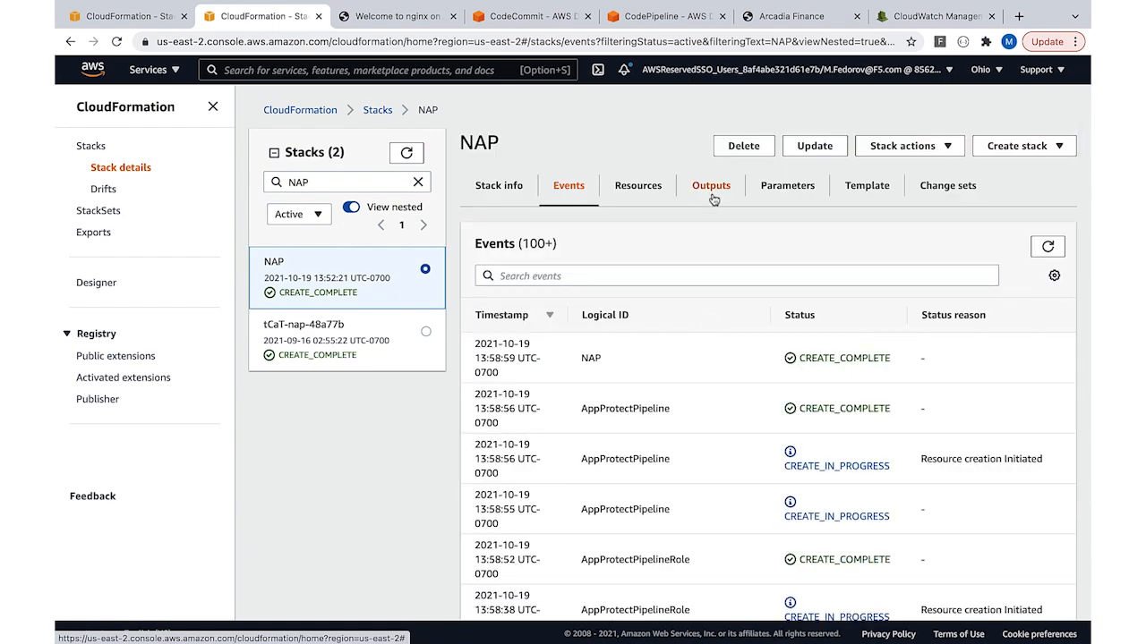
pyautogui.click(710, 185)
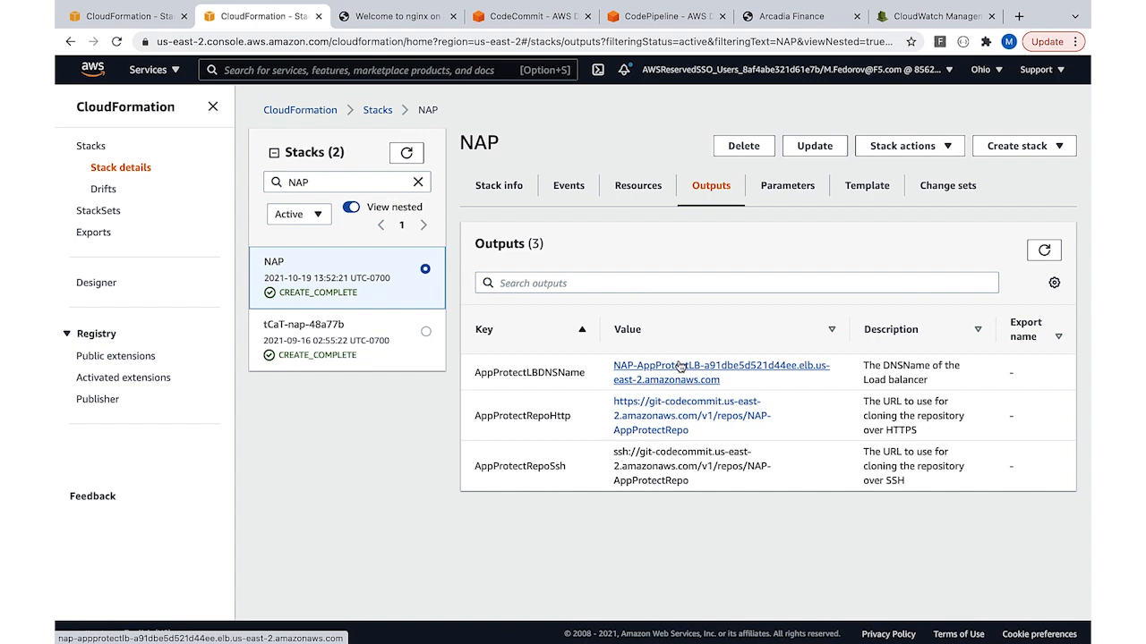
pyautogui.moveTo(647, 275)
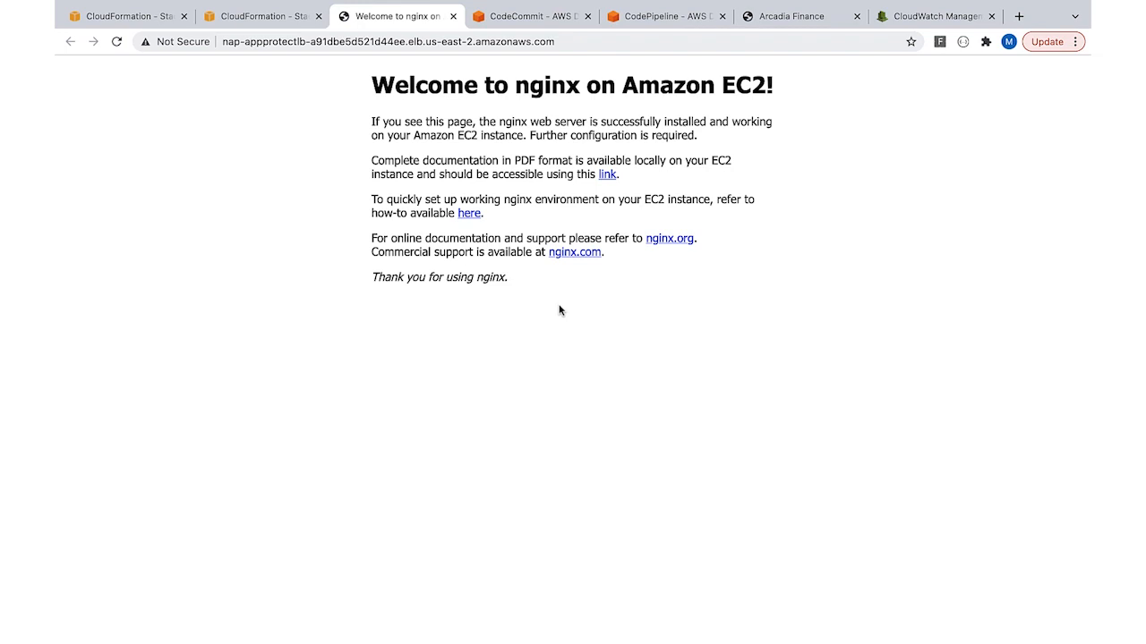
# Step: Browse NAP-AppProtectRepo through the nginx folder to the arcadia.conf file
pyautogui.click(532, 16)
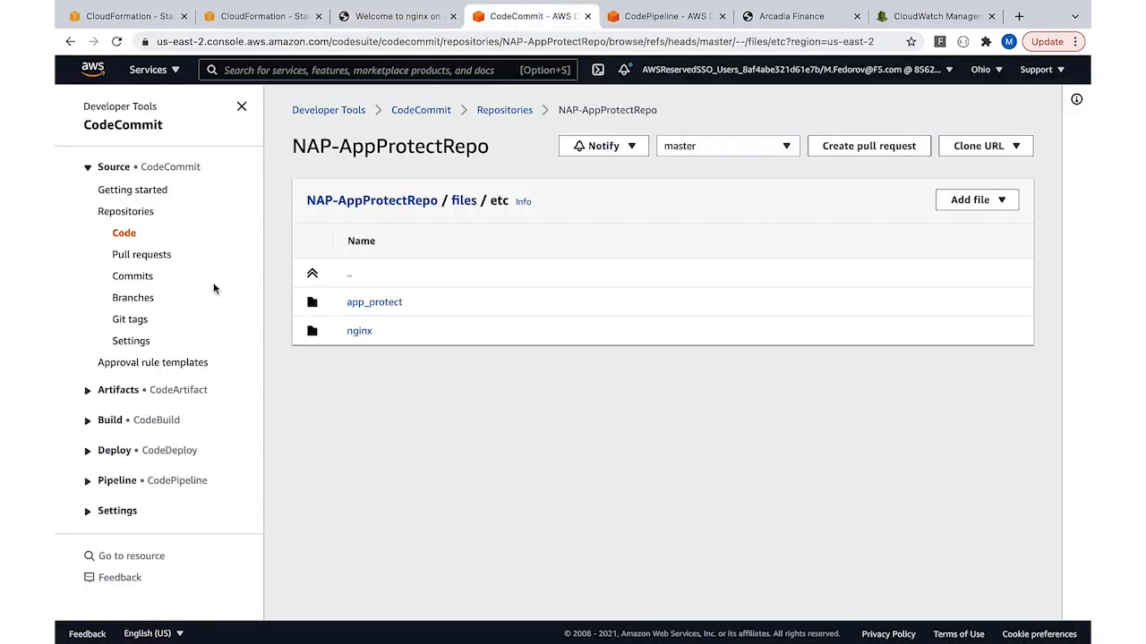
pyautogui.moveTo(422, 286)
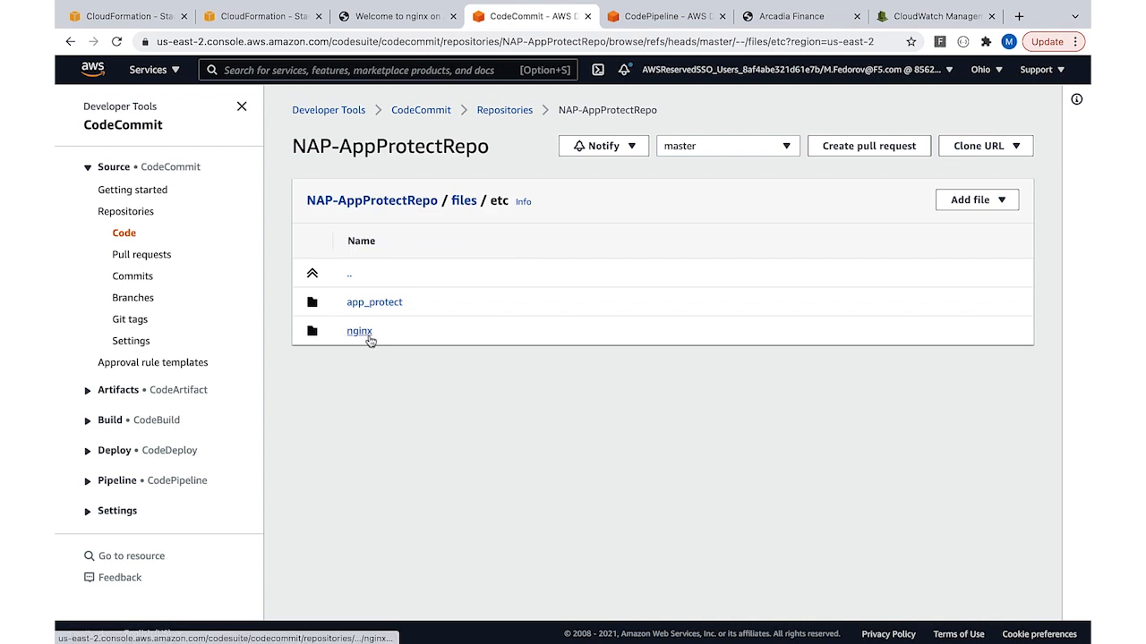
pyautogui.click(359, 331)
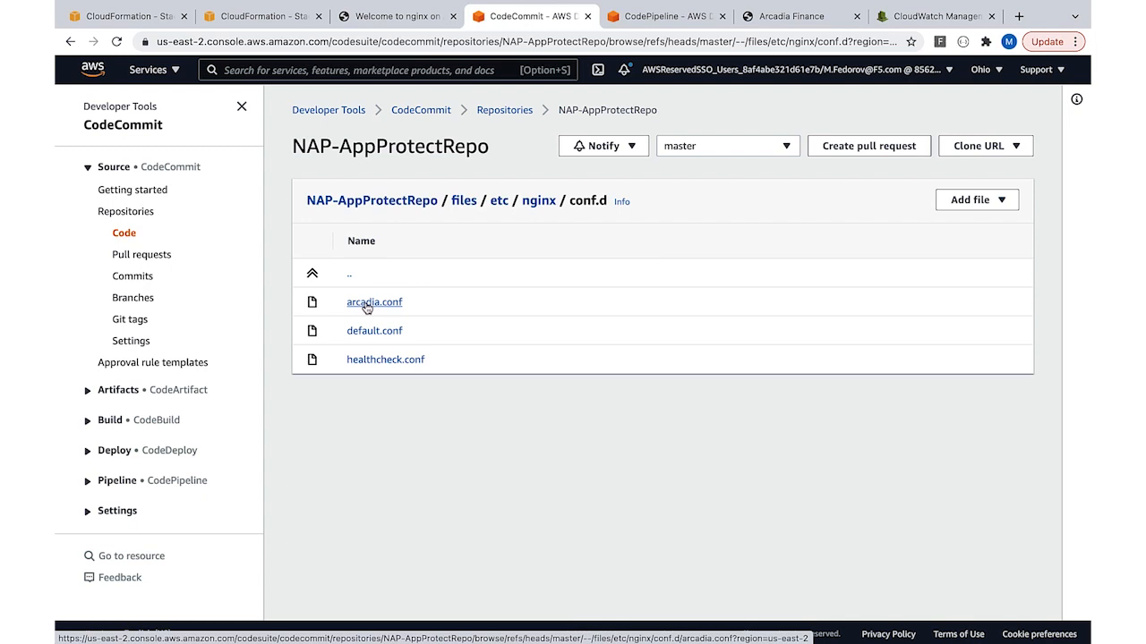
pyautogui.click(373, 302)
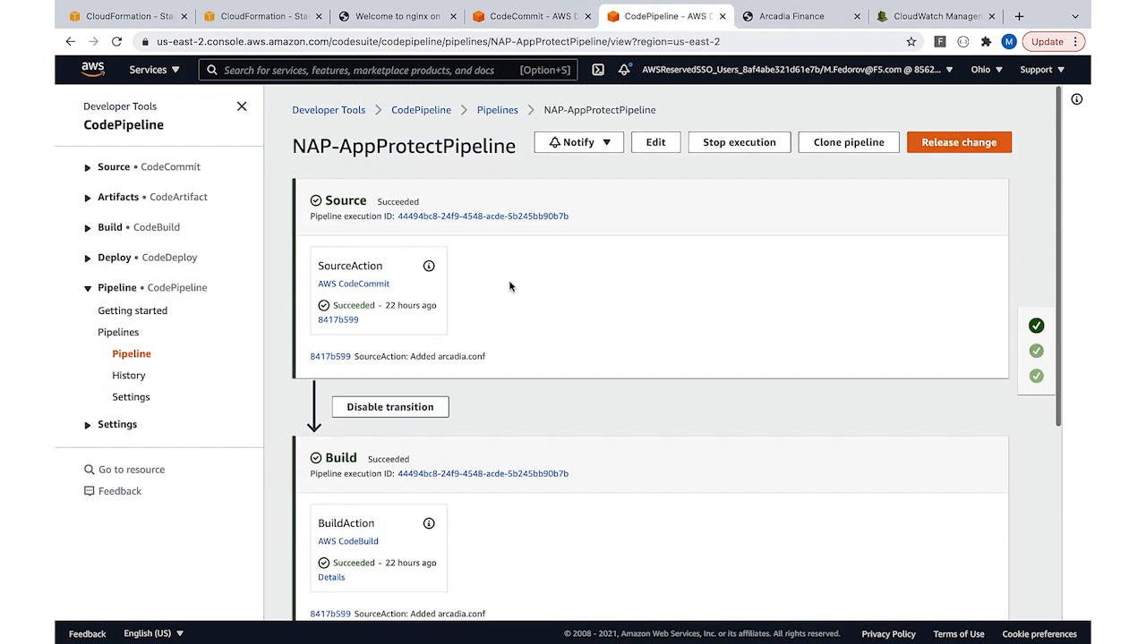
# Step: Scroll through NAP-AppProtectPipeline's succeeded Source, Build and Deploy stages, then switch browser tabs
pyautogui.scroll(-3)
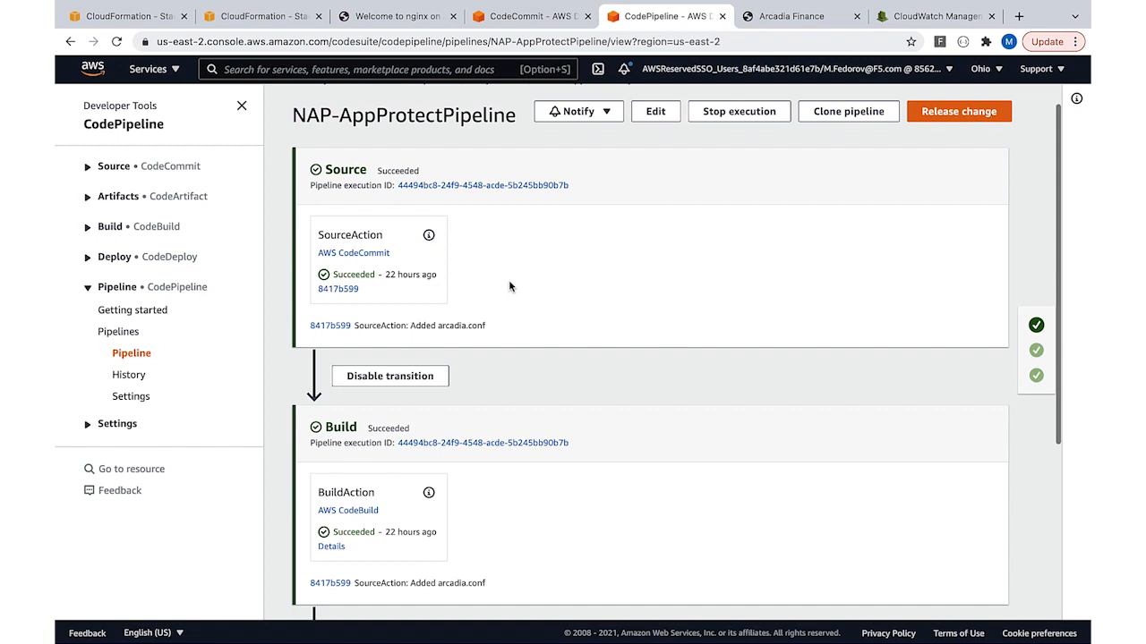
pyautogui.scroll(-3)
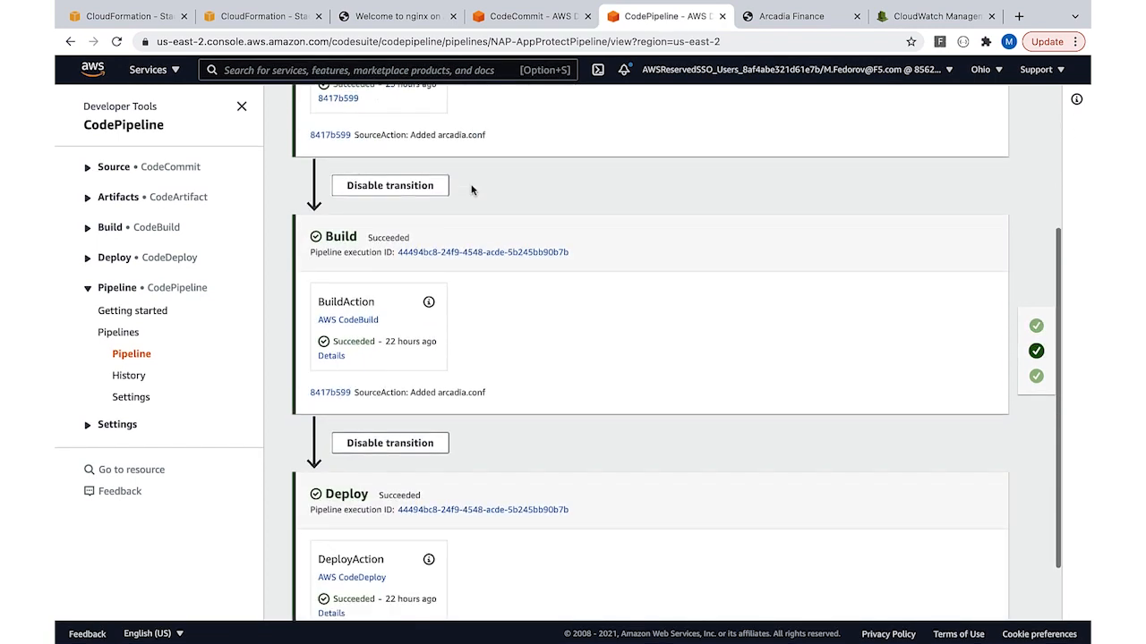
pyautogui.scroll(-3)
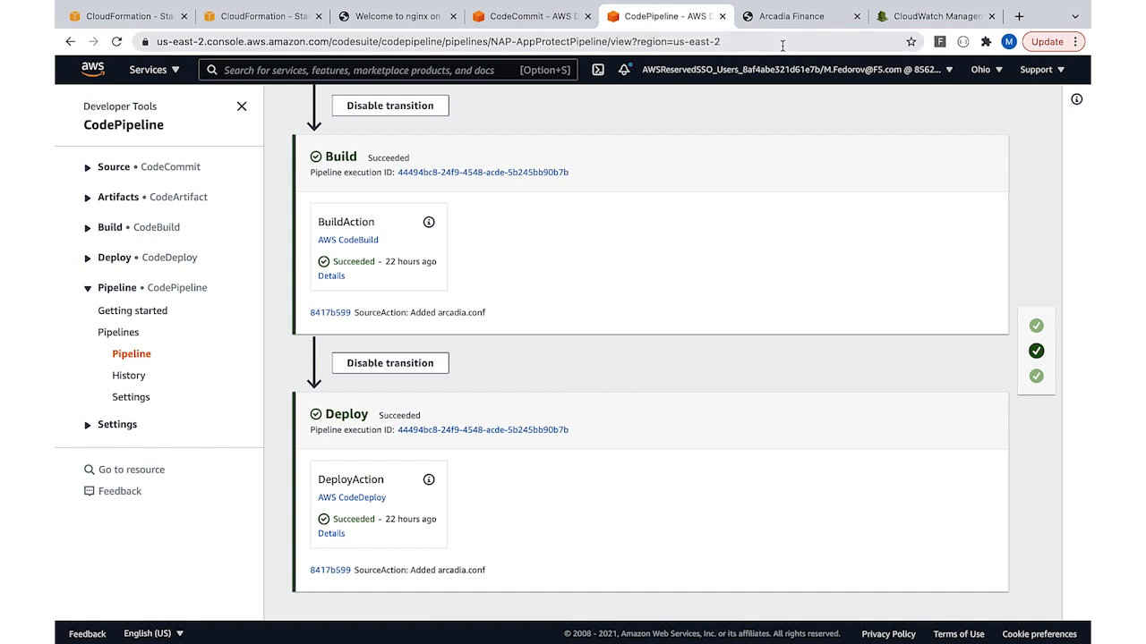
pyautogui.click(792, 16)
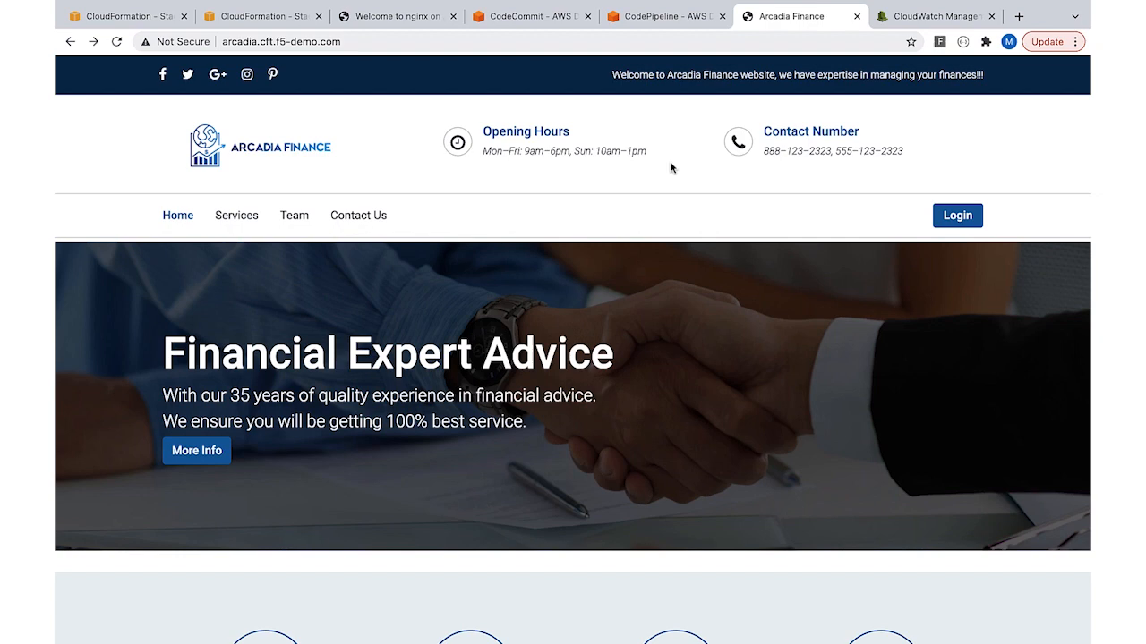
# Step: Append ?param=' OR 1 = 1 LIMIT 1 -- ' to the Arcadia Finance URL to trigger rejection
pyautogui.click(269, 41)
pyautogui.write("/?param='%20OR%201%20=%201%20LIMIT%201%20—%20'%20]")
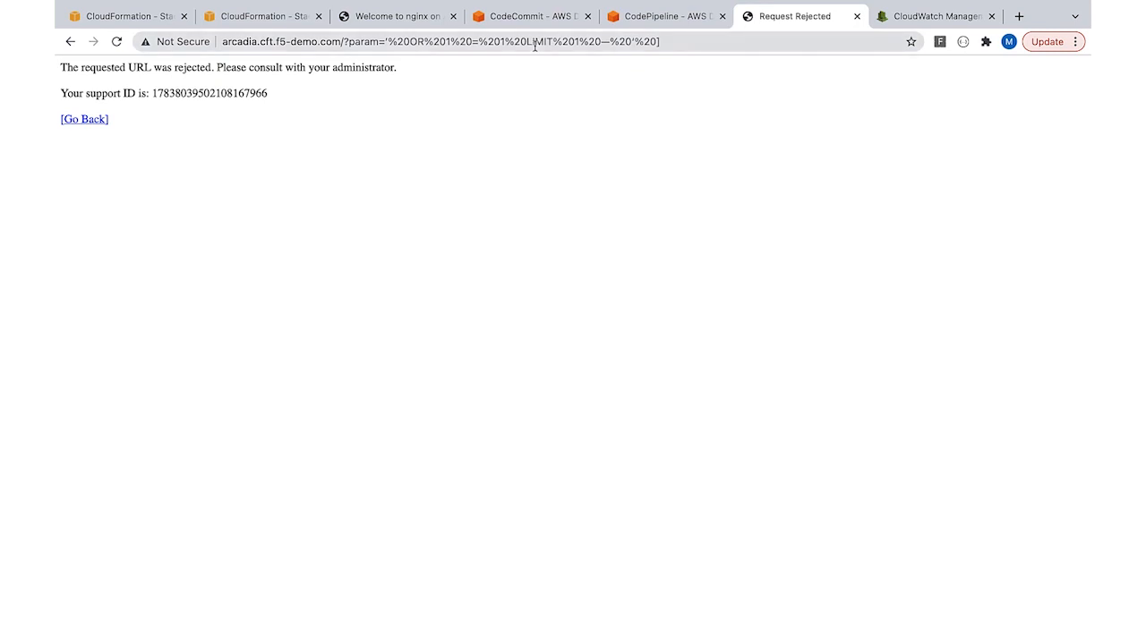
pyautogui.click(934, 16)
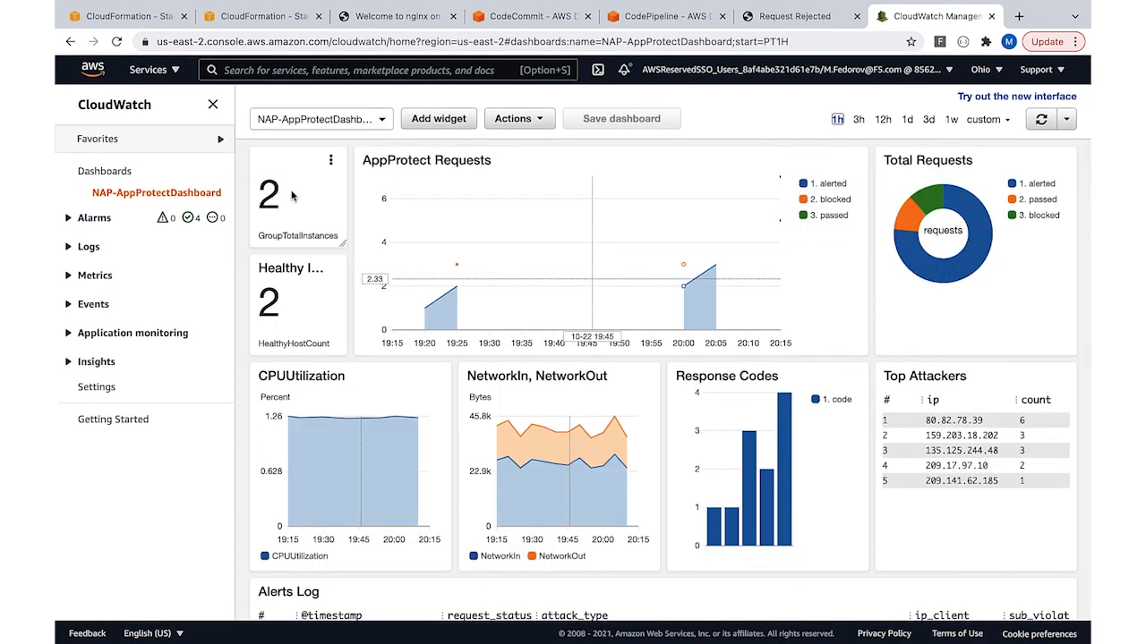
# Step: Scroll NAP-AppProtectDashboard past request counts, response codes and top attackers to the Alerts Log
pyautogui.scroll(-3)
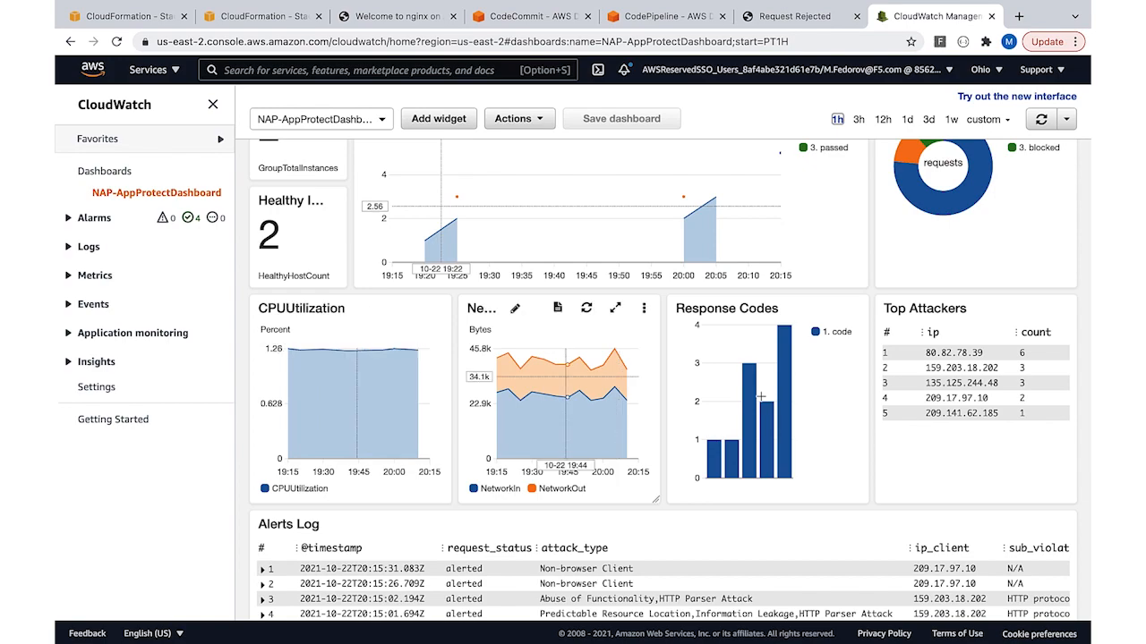
pyautogui.scroll(-3)
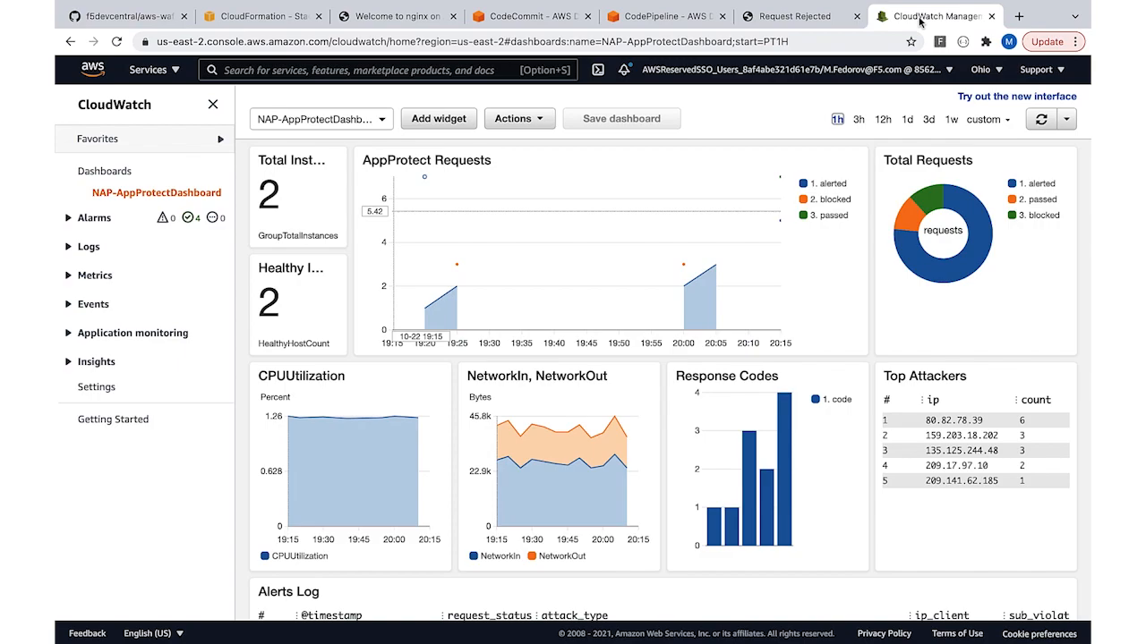
# Step: Scroll the aws-waf-solution-template README to Deployment Model and Getting Started
pyautogui.click(125, 16)
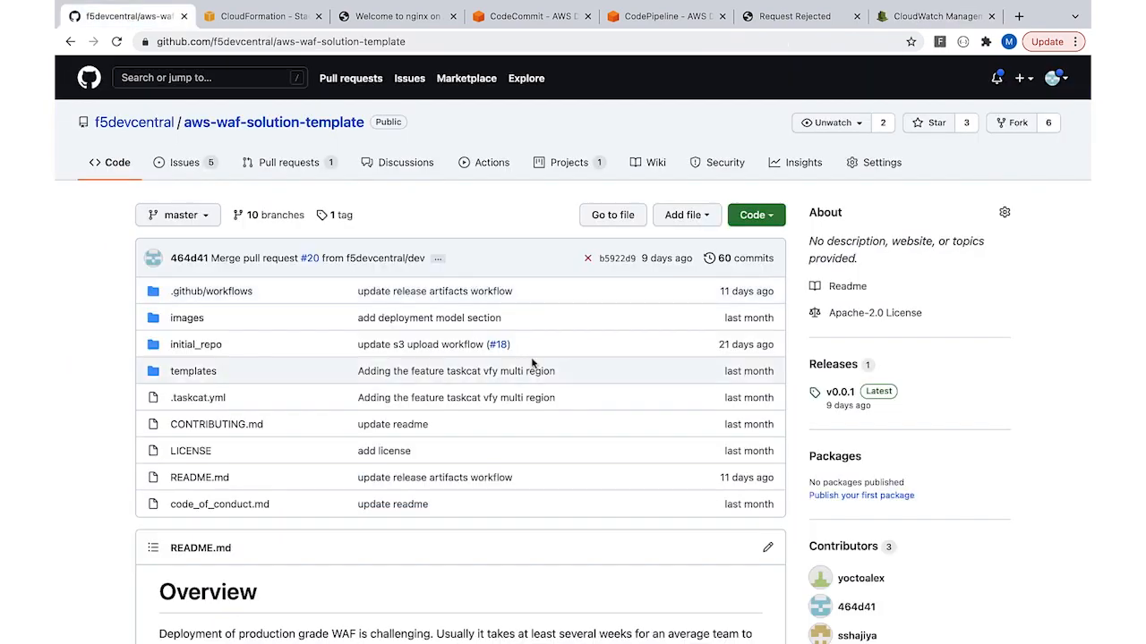
pyautogui.scroll(-3)
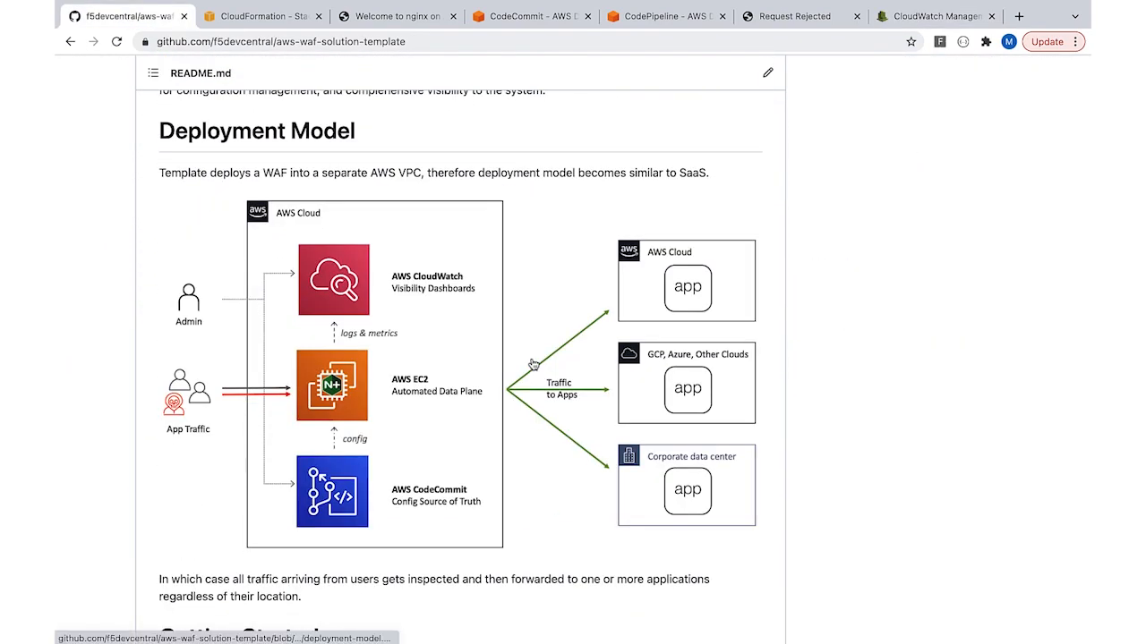
pyautogui.scroll(-3)
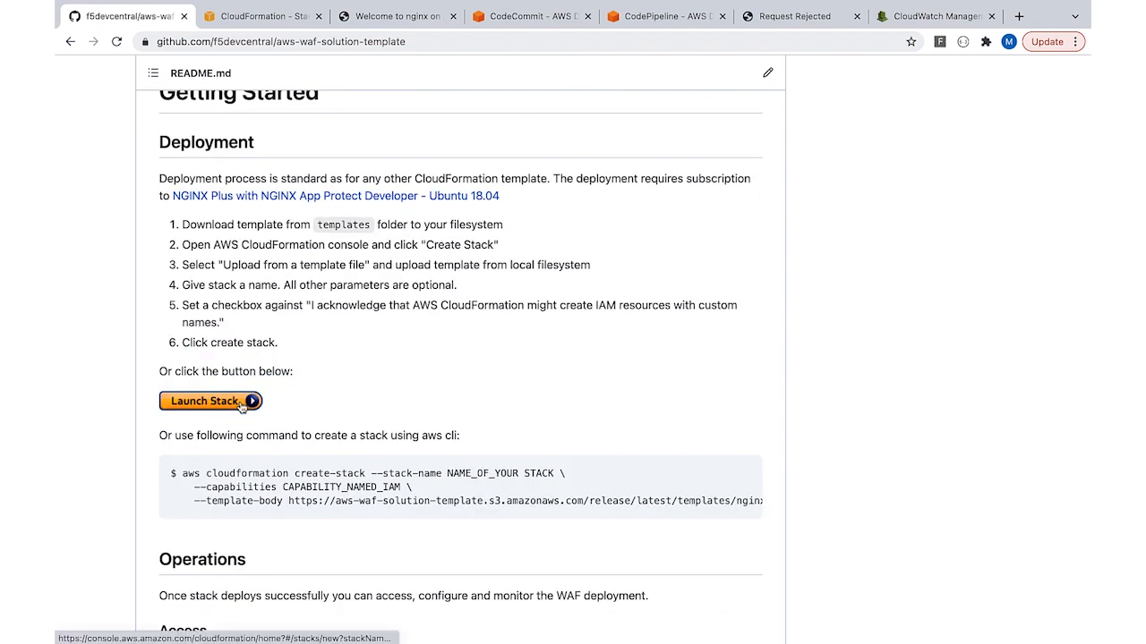